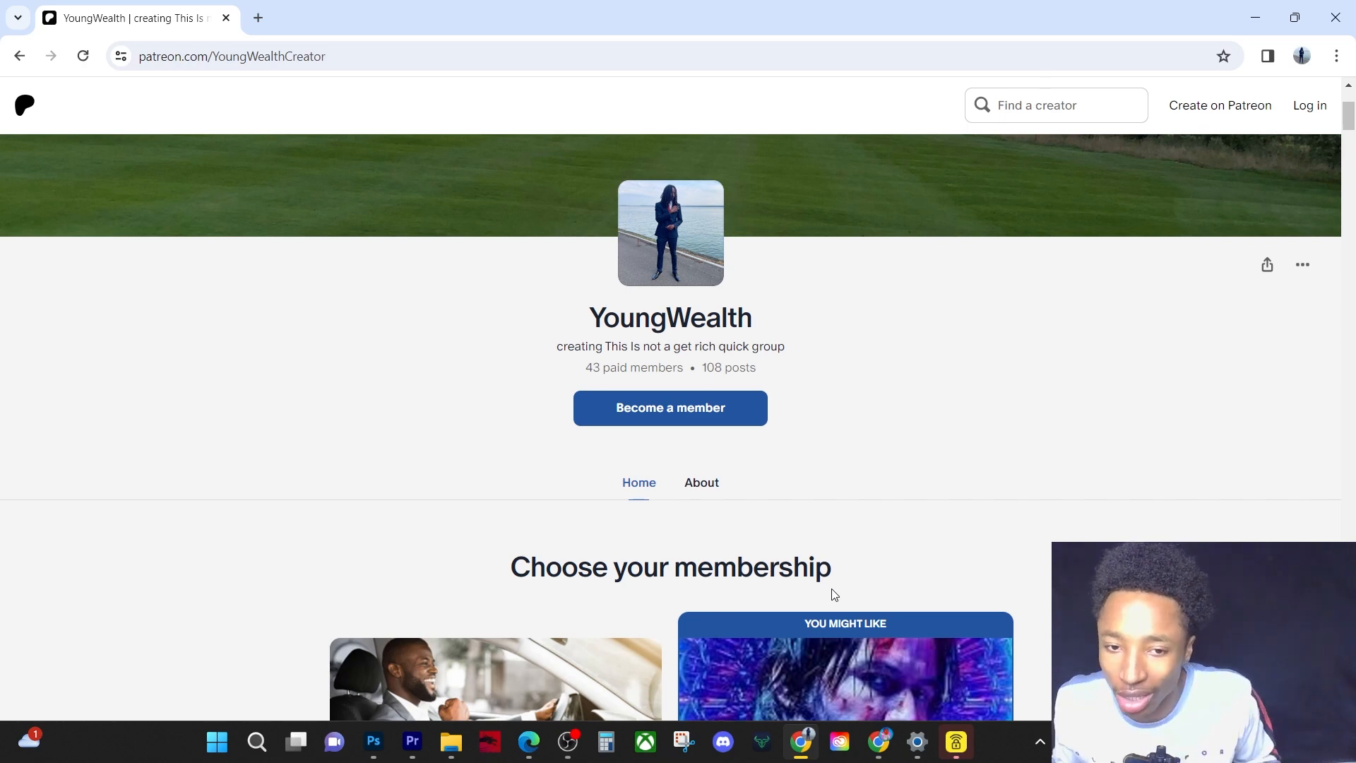
Step: Scroll to the YoungWealth membership tiers at £10 and £35 per month
{"action": "scroll", "scroll_direction": "down", "scroll_amount": 3}
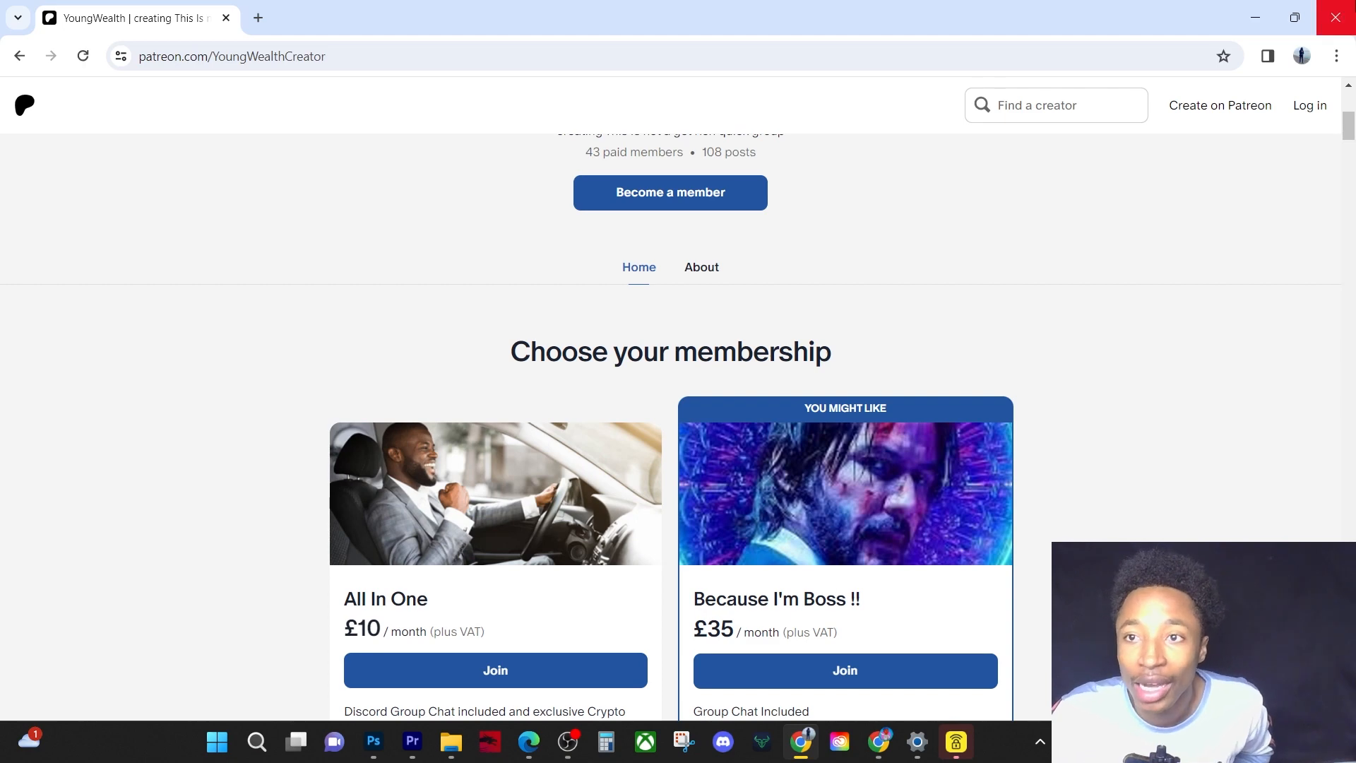
Step: View the QNTUSD chart at $112.40, then switch to CoinMarketCap's Quant page
{"action": "left_click", "coordinate": [558, 17]}
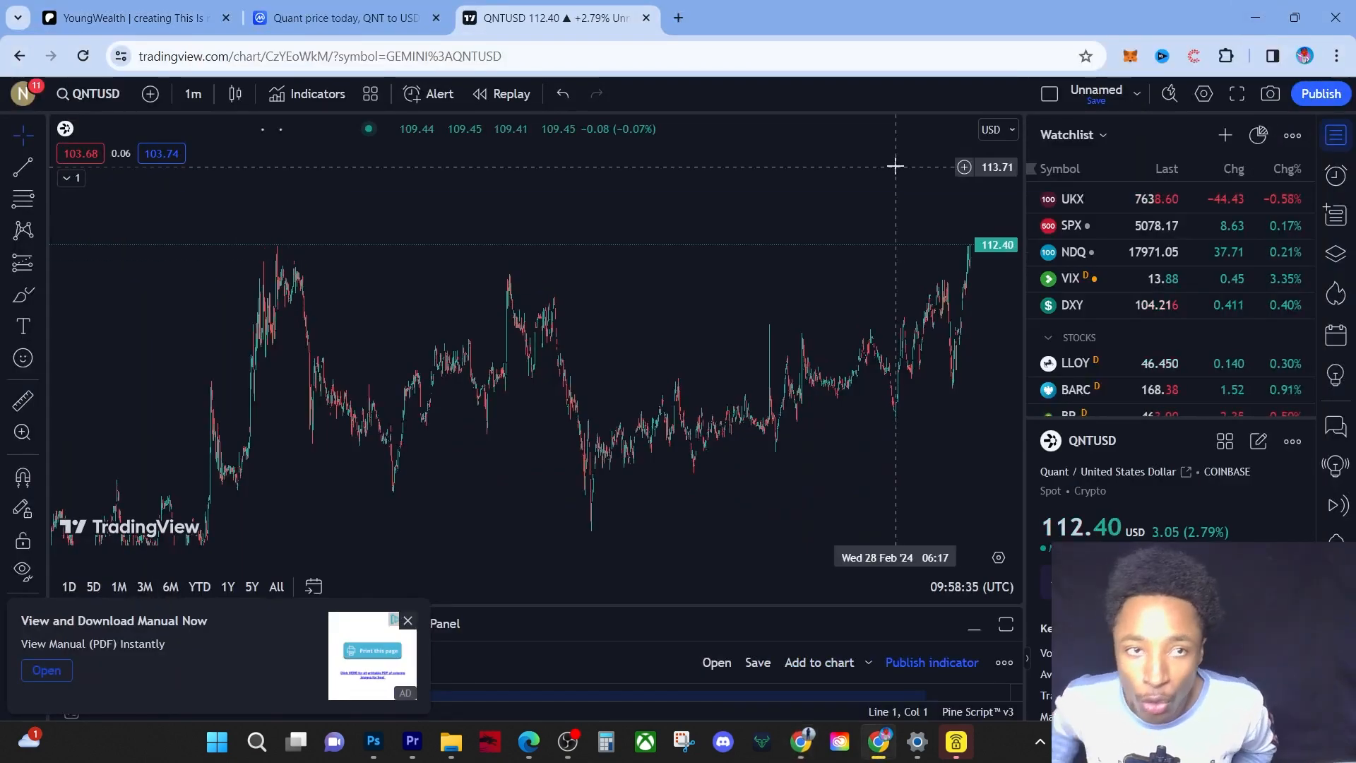
{"action": "left_click", "coordinate": [346, 17]}
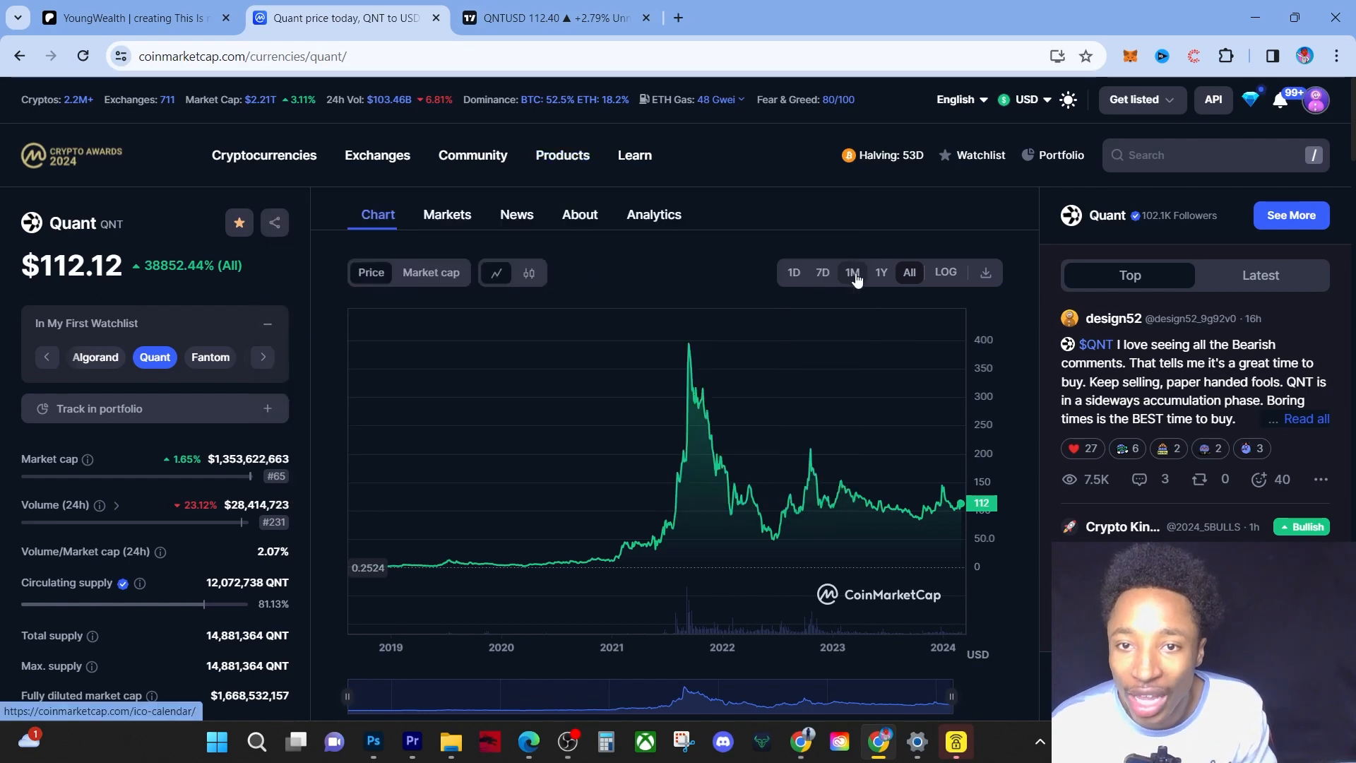
Step: Set the Quant chart range to 1M, showing QNT at $112.32, up 2.96%
{"action": "left_click", "coordinate": [852, 271]}
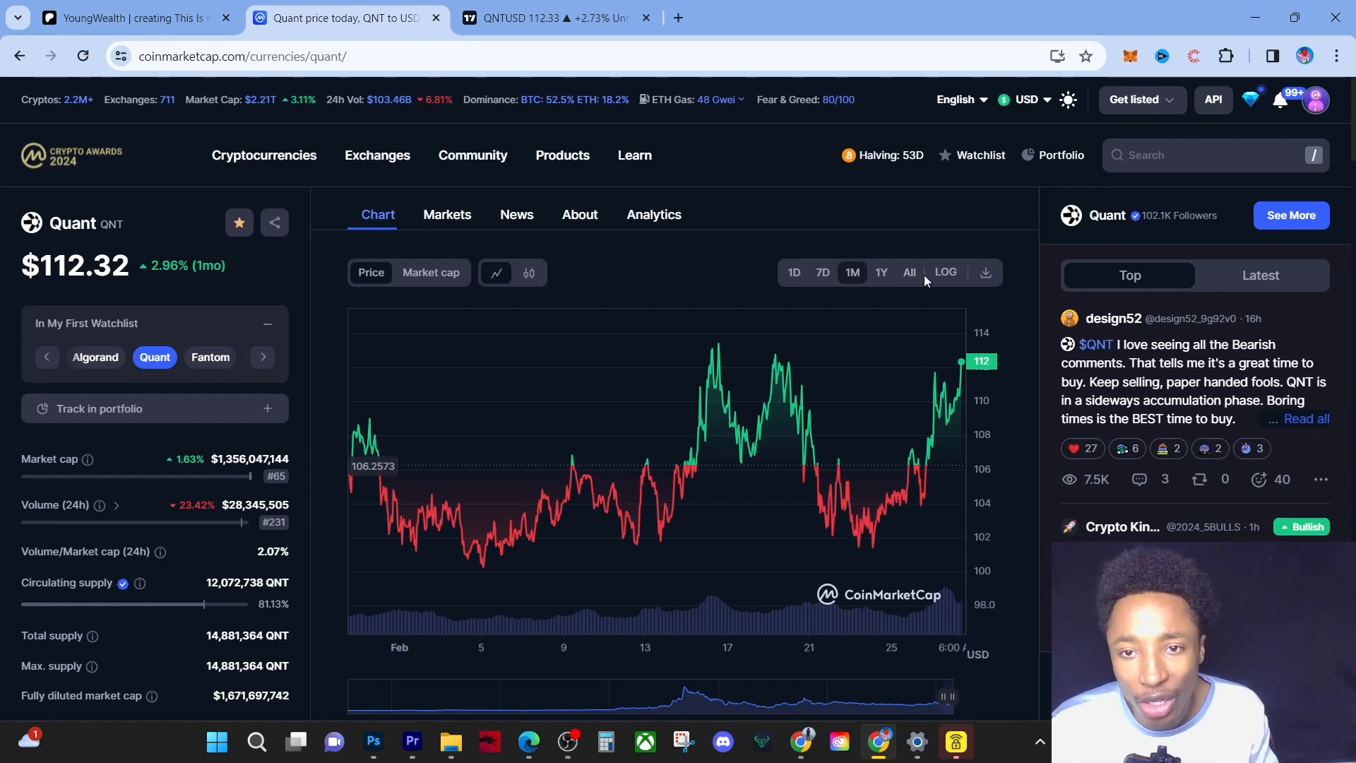
Step: Set the Quant chart range to All to show the November 2021 peak near $276
{"action": "left_click", "coordinate": [909, 273]}
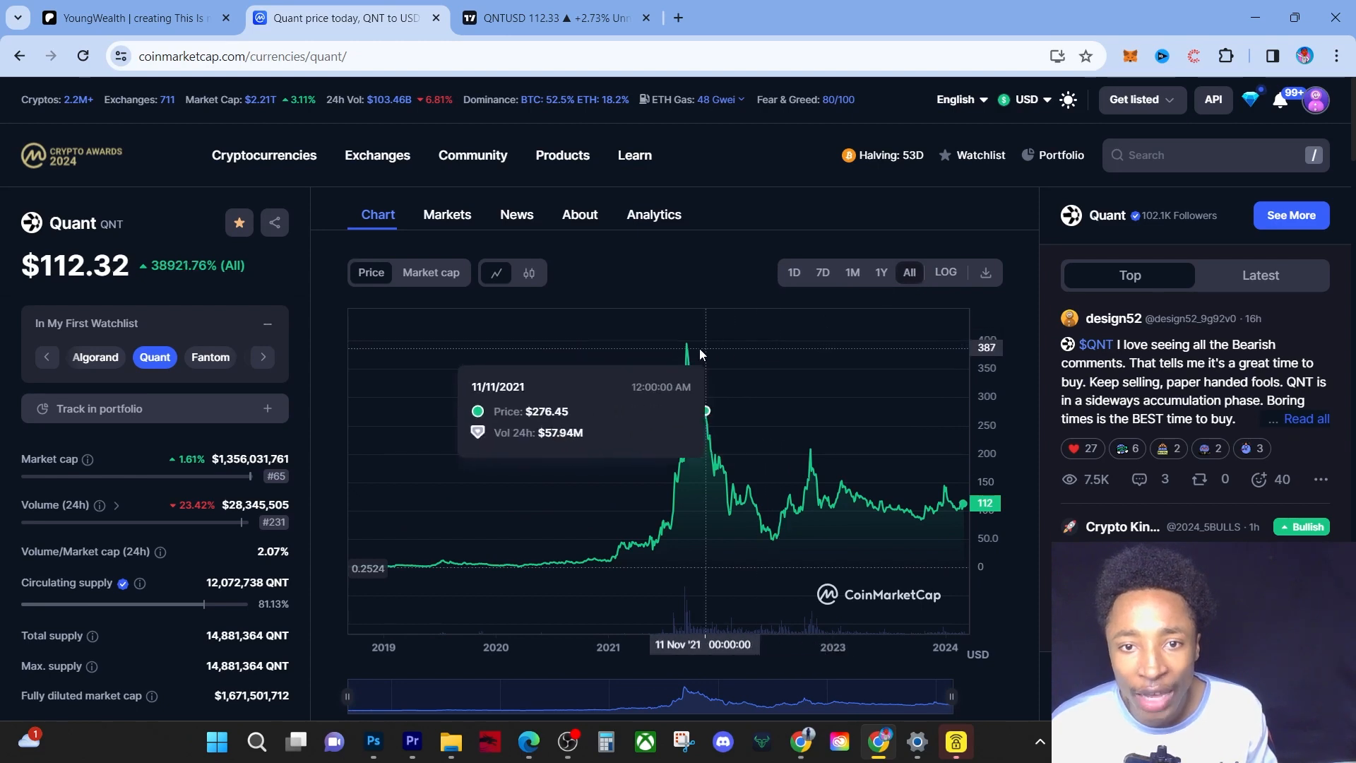
{"action": "mouse_move", "coordinate": [687, 356]}
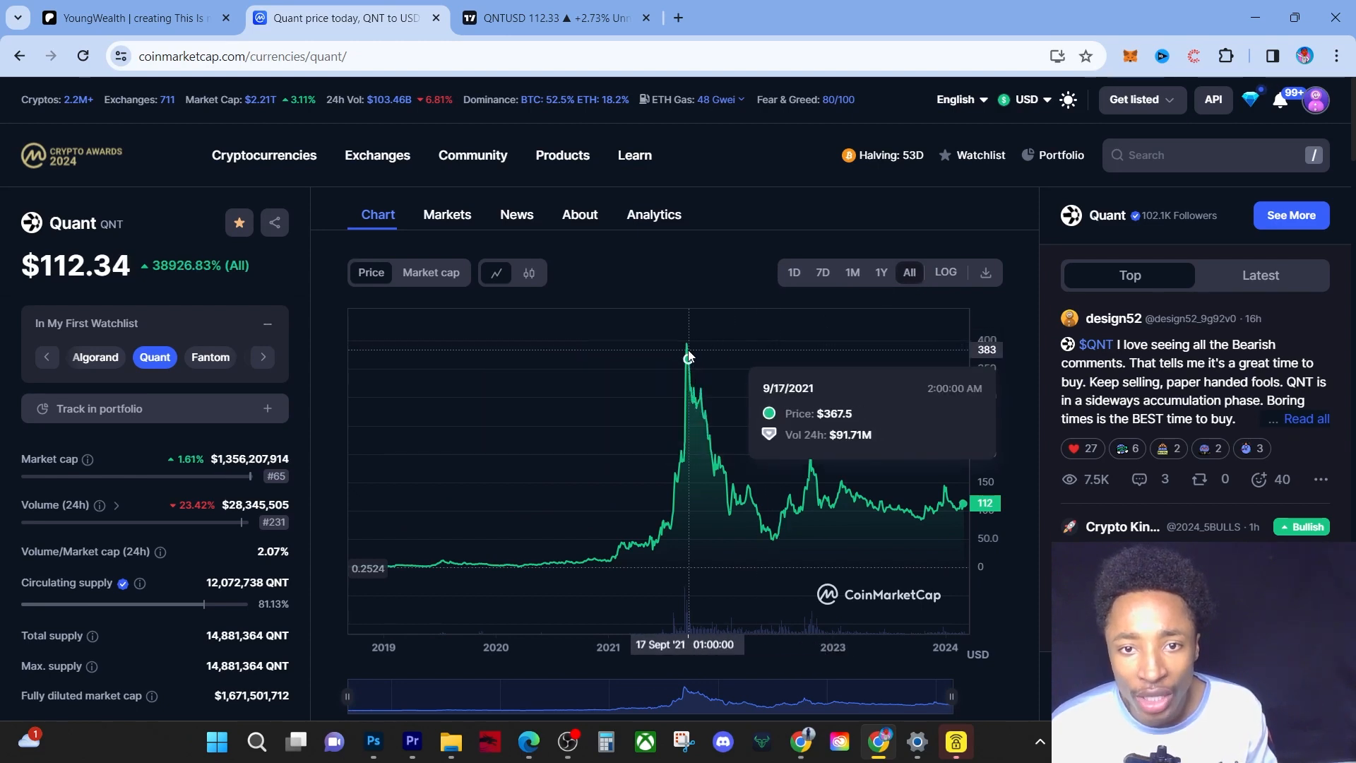
{"action": "mouse_move", "coordinate": [685, 354]}
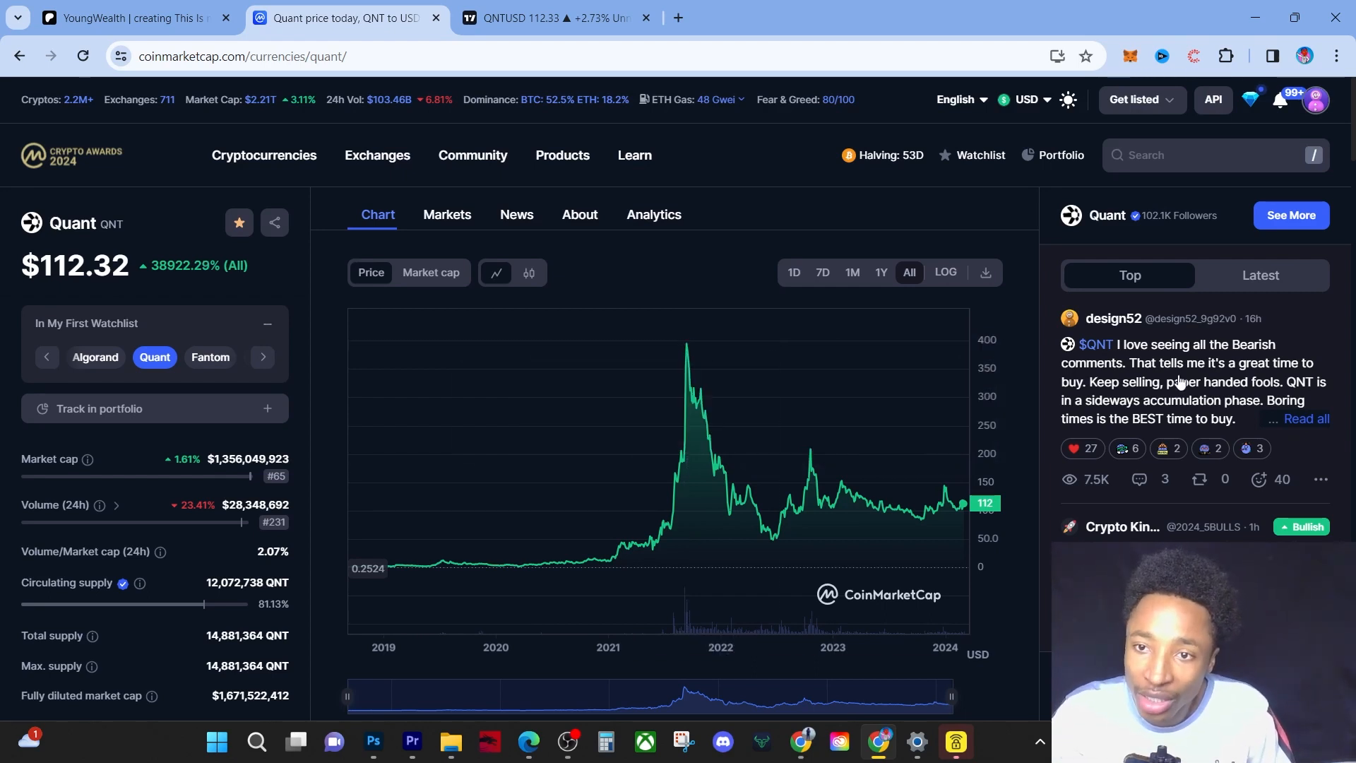
{"action": "mouse_move", "coordinate": [1225, 443]}
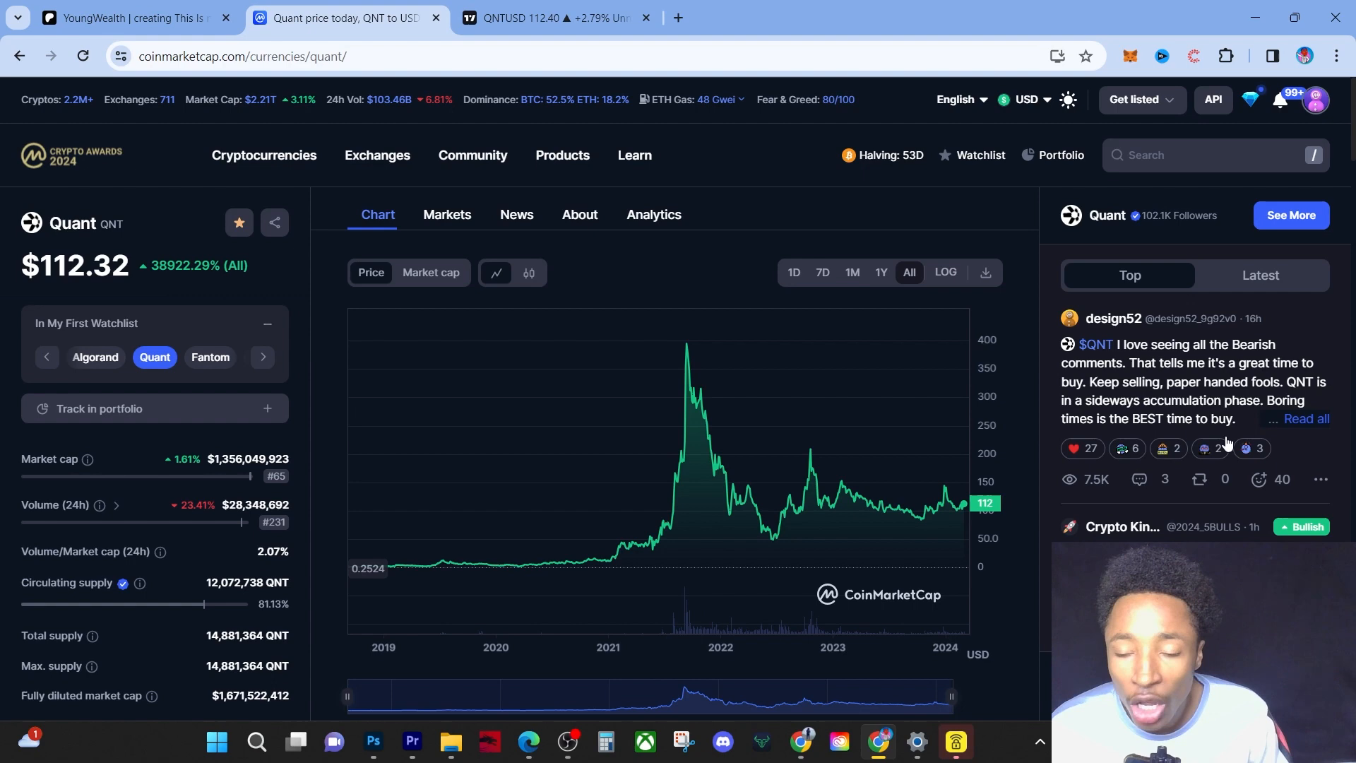
{"action": "scroll", "scroll_direction": "down", "scroll_amount": 3}
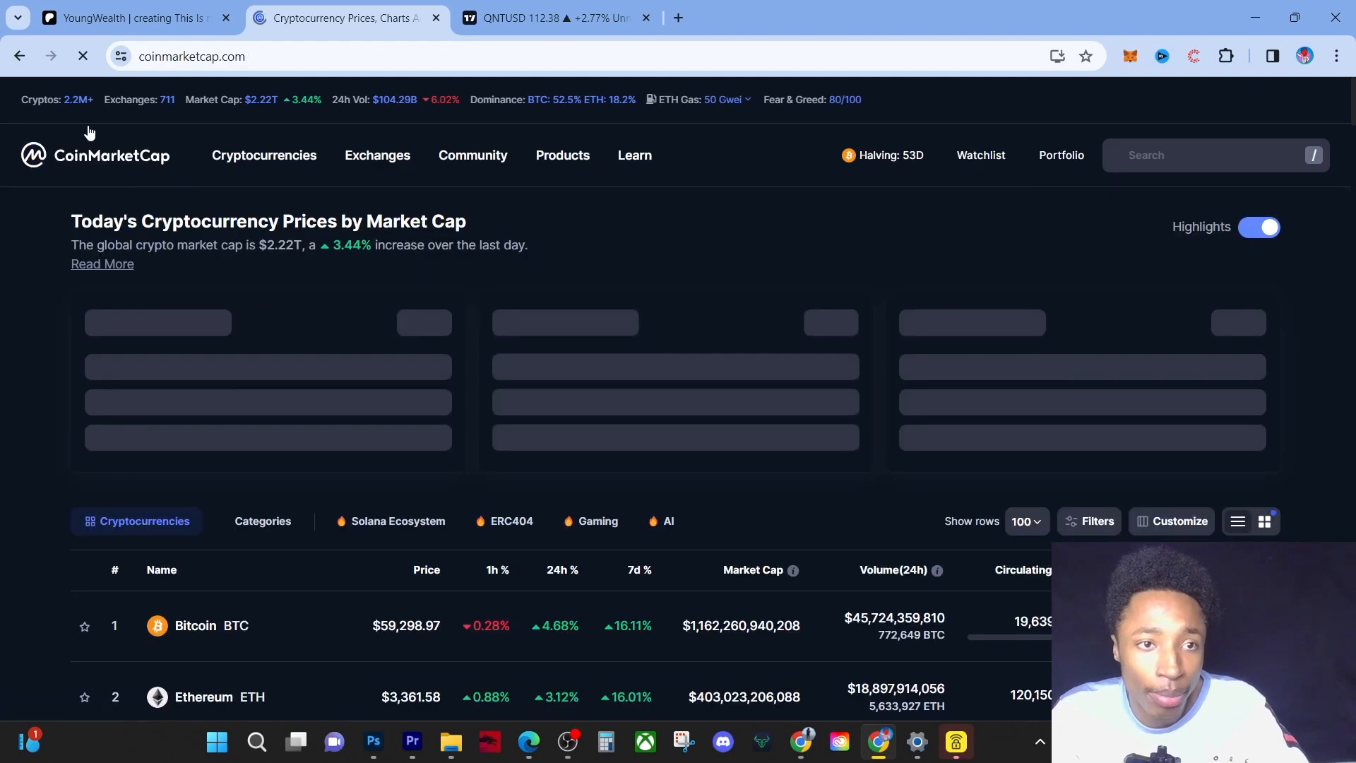
Step: Scroll to rank 16 and open Uniswap's page showing UNI at $10.88, then return
{"action": "scroll", "scroll_direction": "down", "scroll_amount": 3}
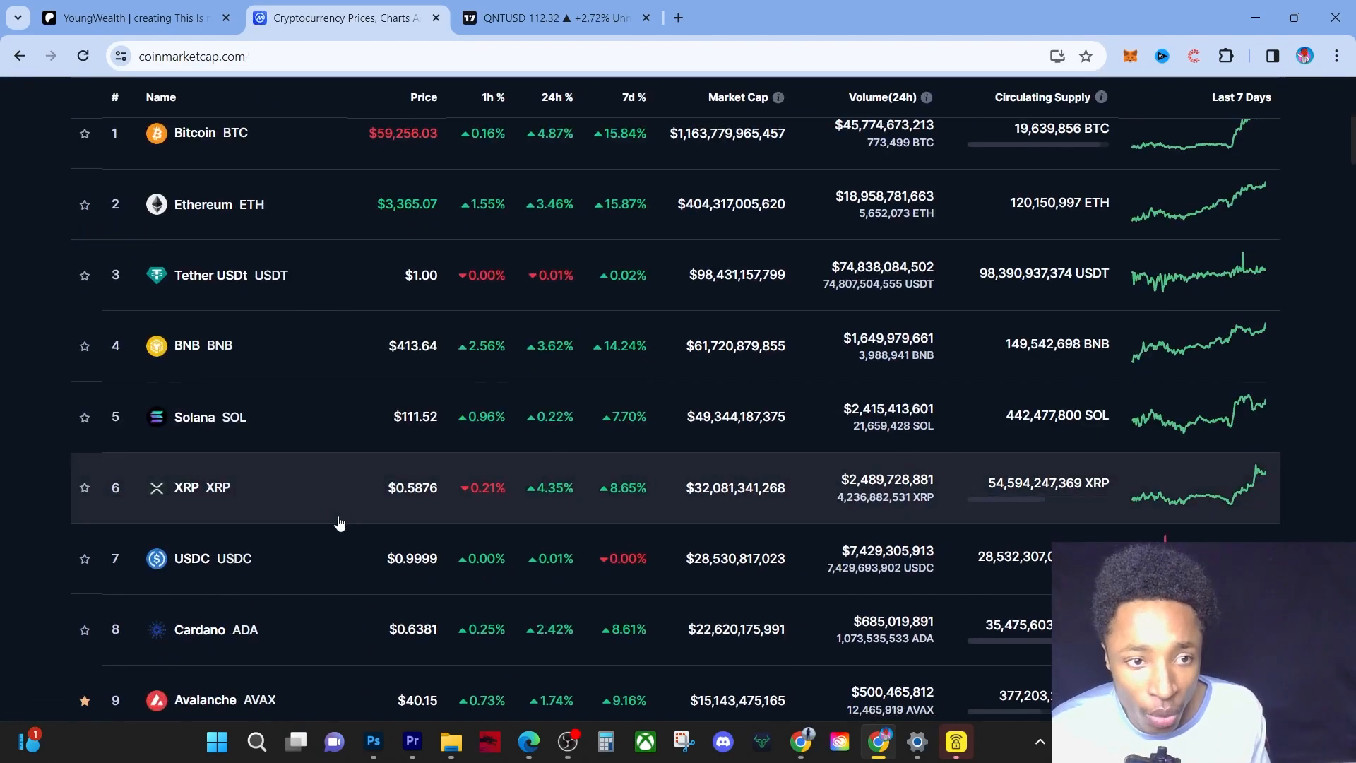
{"action": "scroll", "scroll_direction": "down", "scroll_amount": 3}
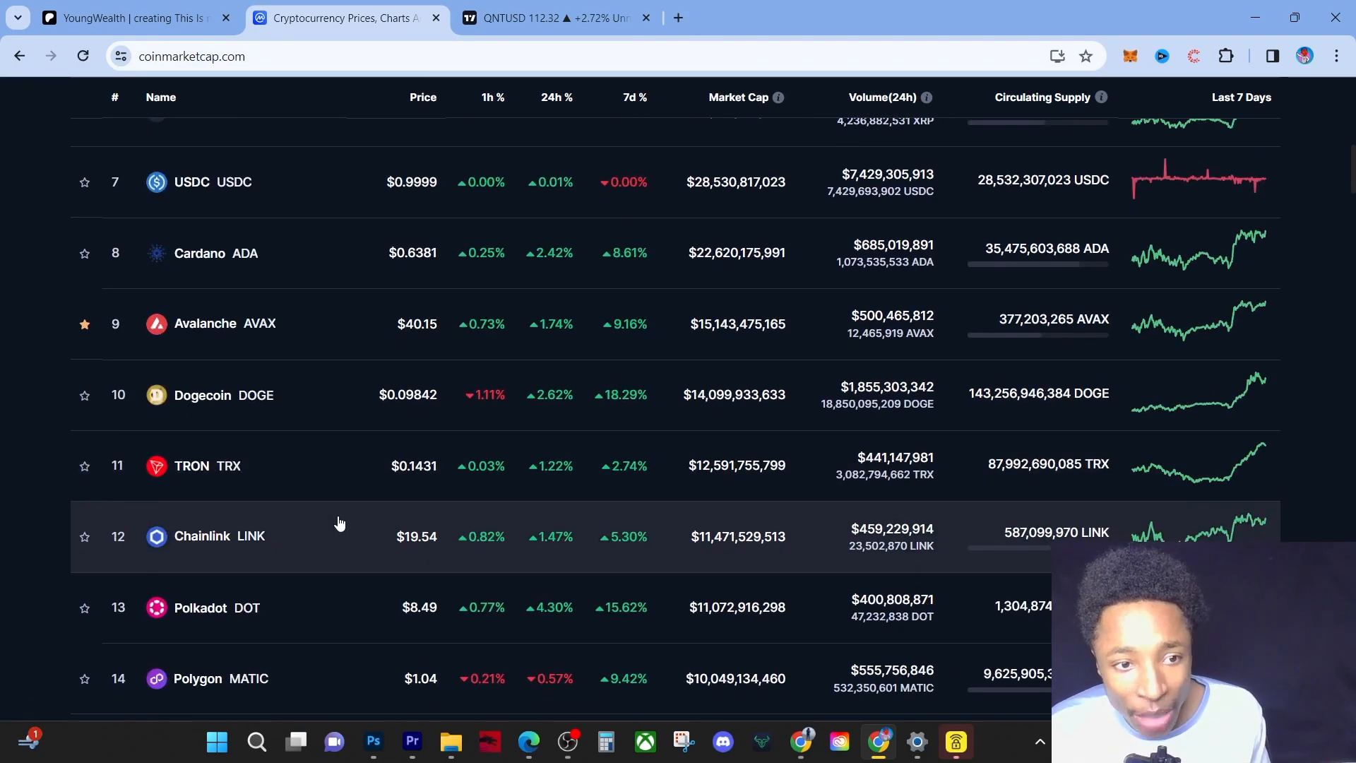
{"action": "scroll", "scroll_direction": "down", "scroll_amount": 3}
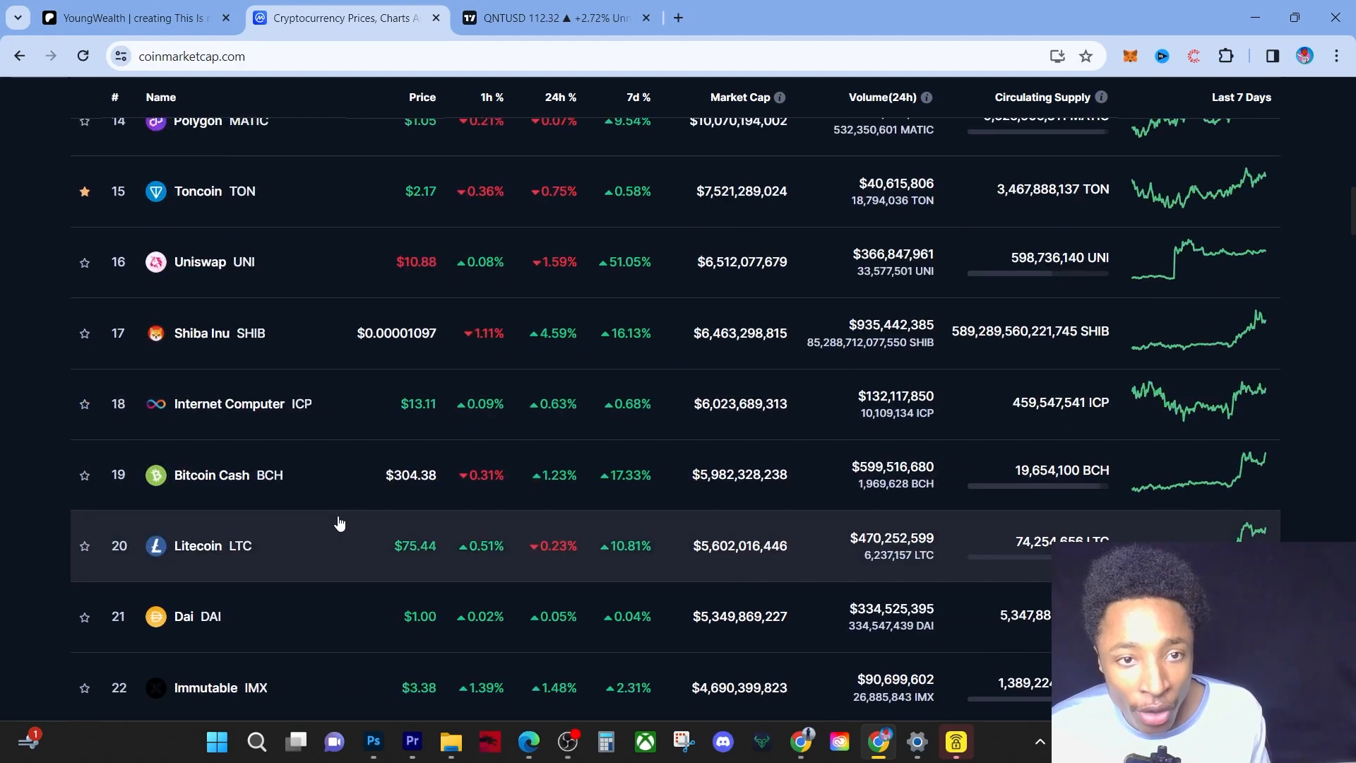
{"action": "left_click", "coordinate": [201, 261]}
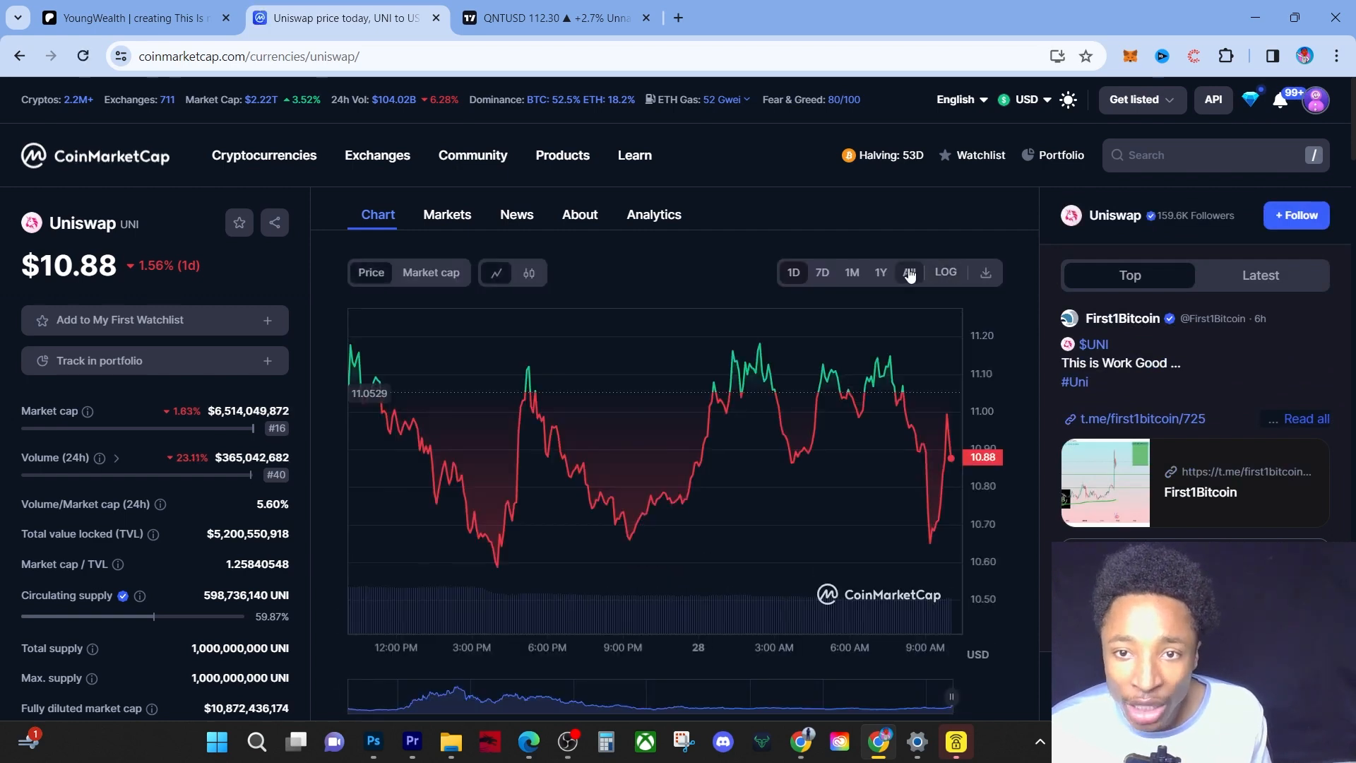
{"action": "left_click", "coordinate": [909, 271]}
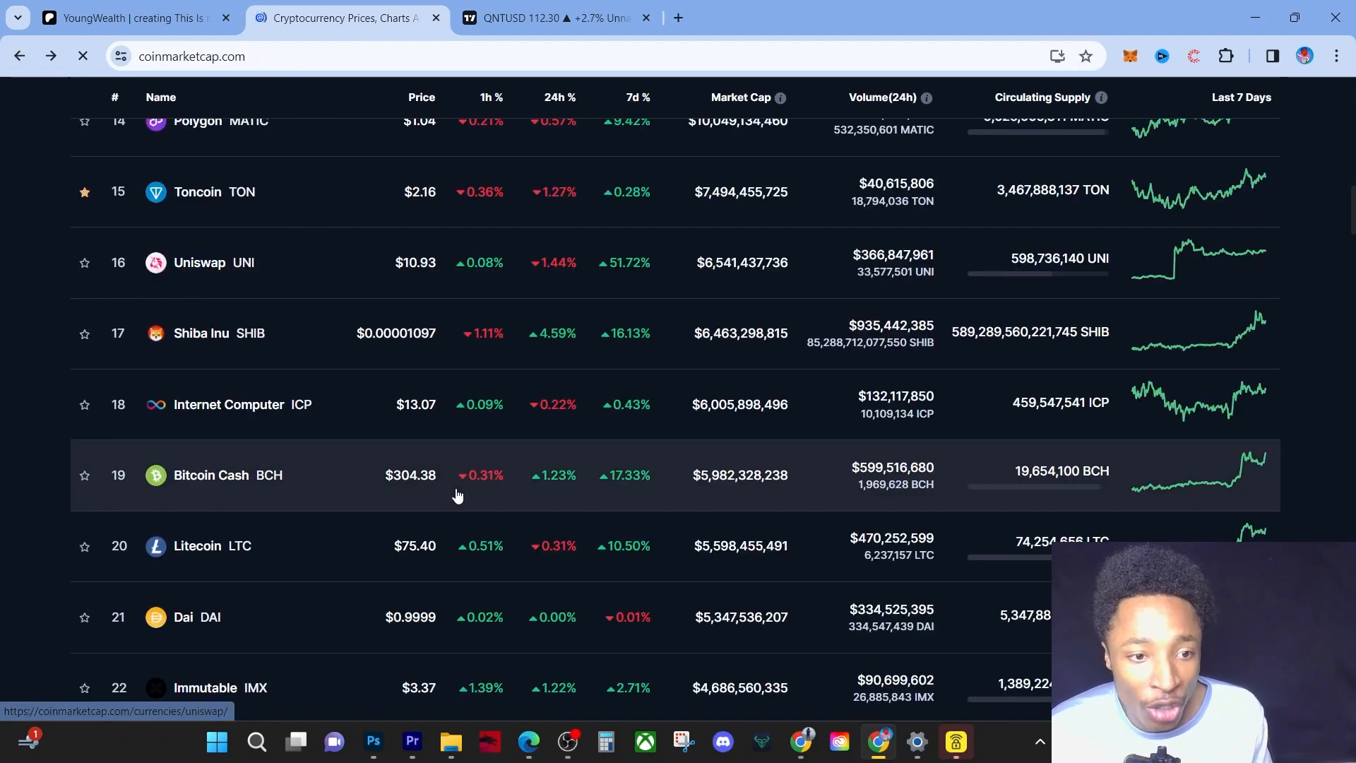
Step: Scroll down to rank 36 and open the Stellar (XLM) price page at $0.1226
{"action": "scroll", "scroll_direction": "down", "scroll_amount": 3}
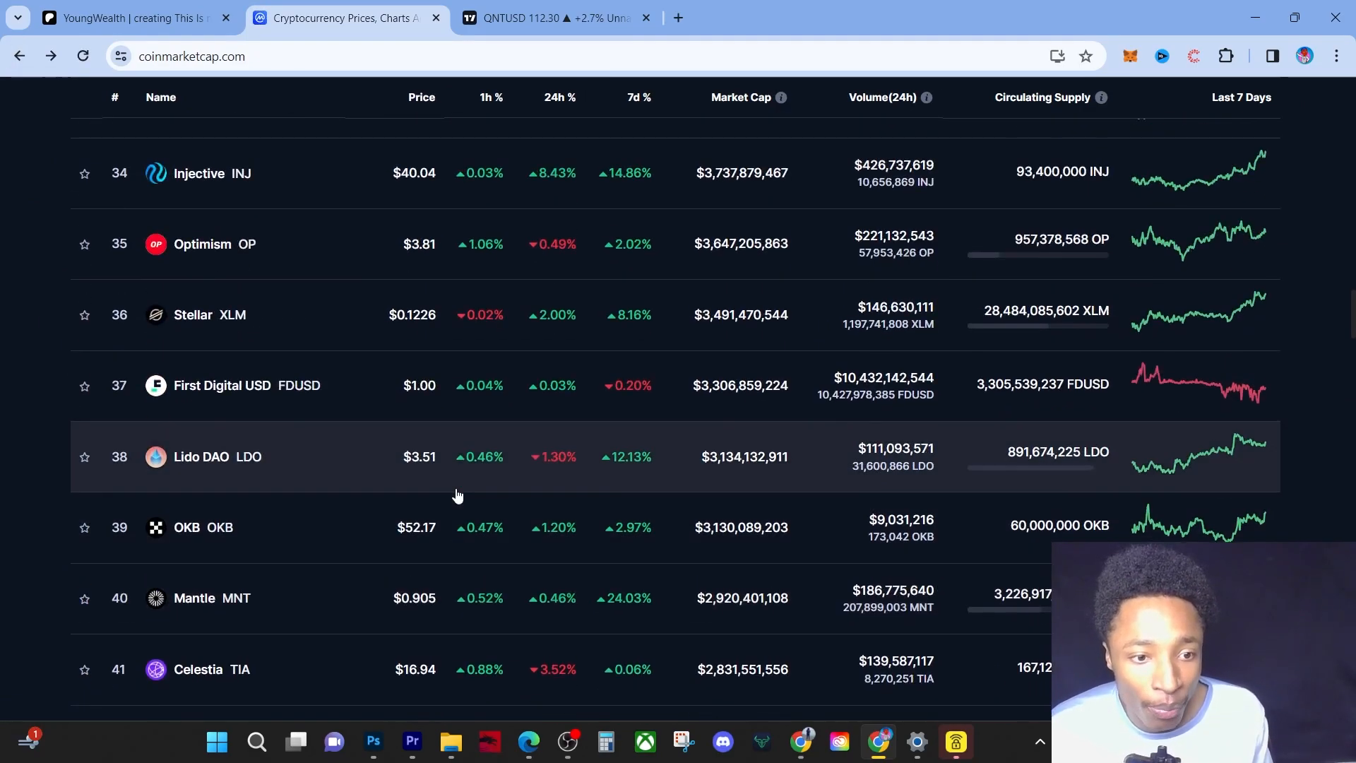
{"action": "scroll", "scroll_direction": "down", "scroll_amount": 3}
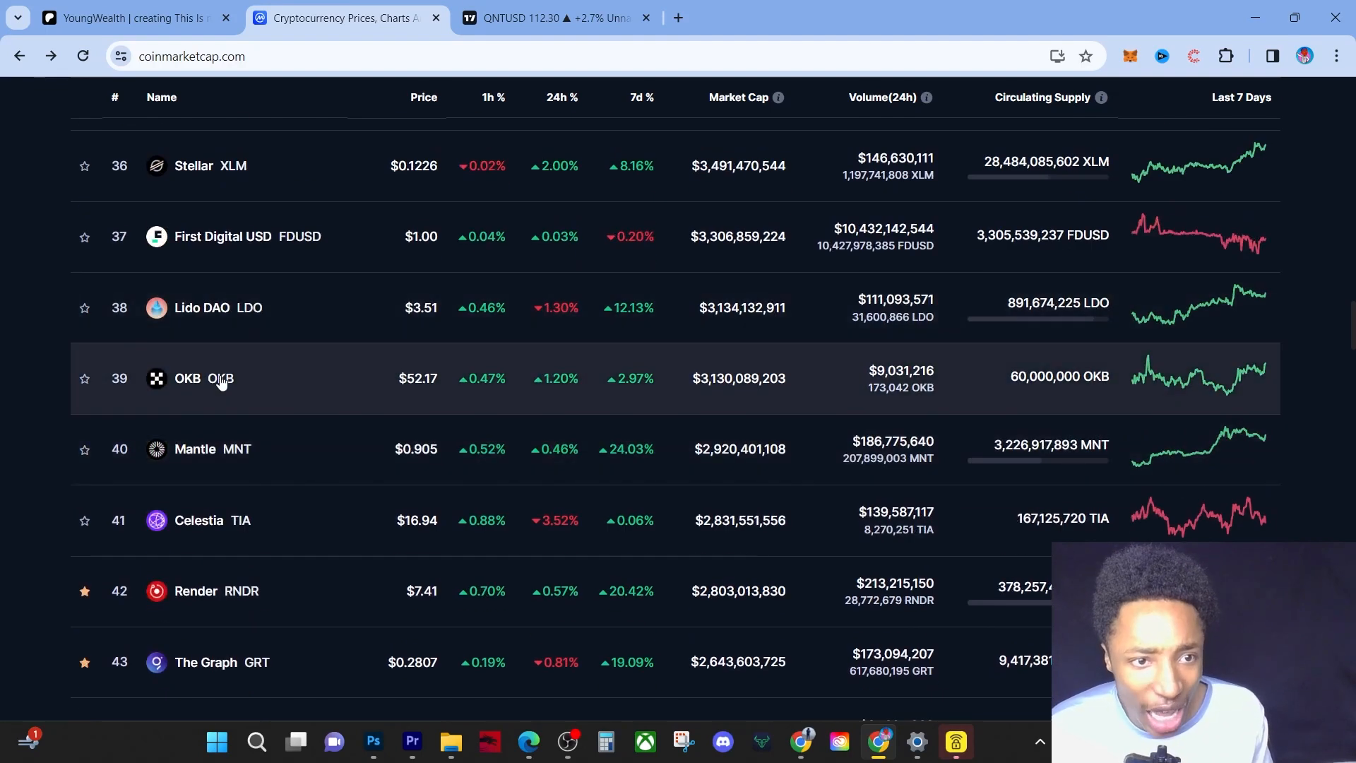
{"action": "left_click", "coordinate": [192, 165]}
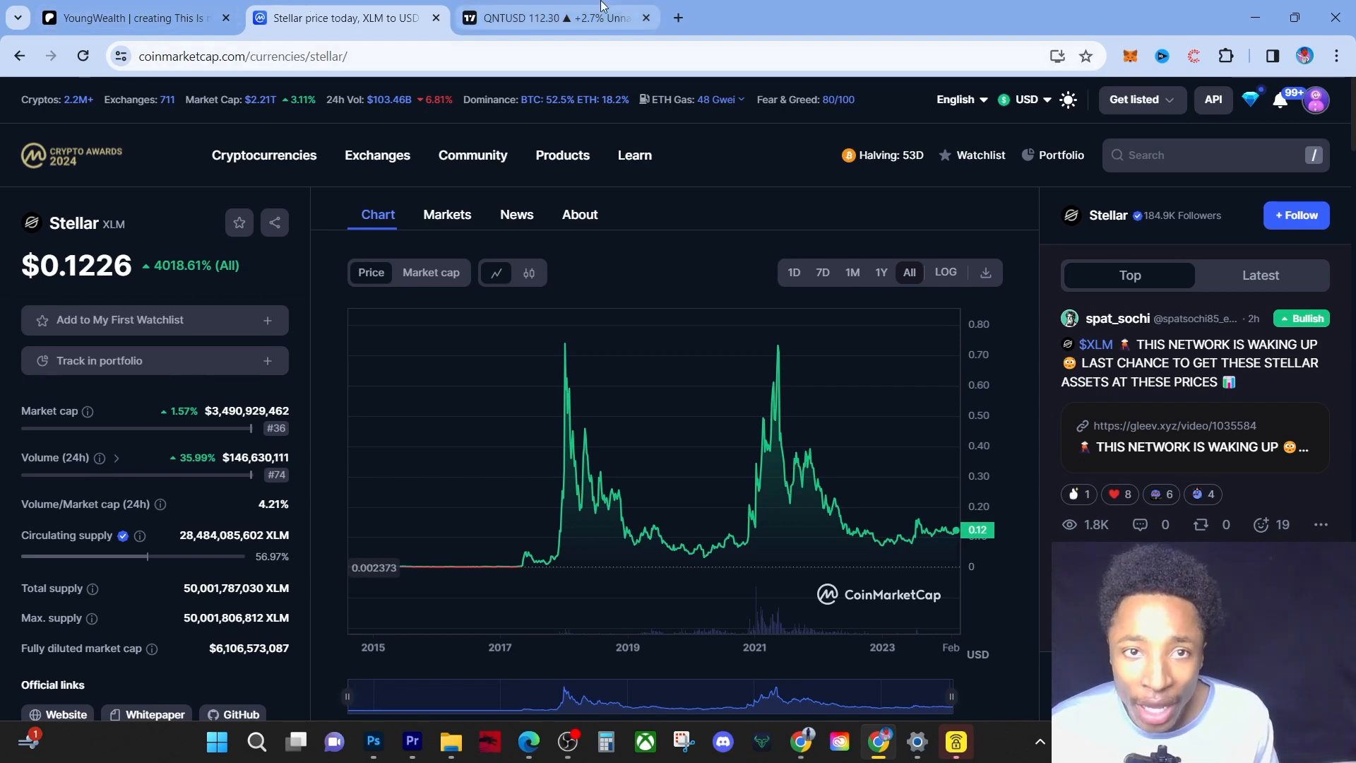
Step: Return to the TradingView QNTUSD chart showing Quant at $112.30, up 2.70%
{"action": "left_click", "coordinate": [558, 16]}
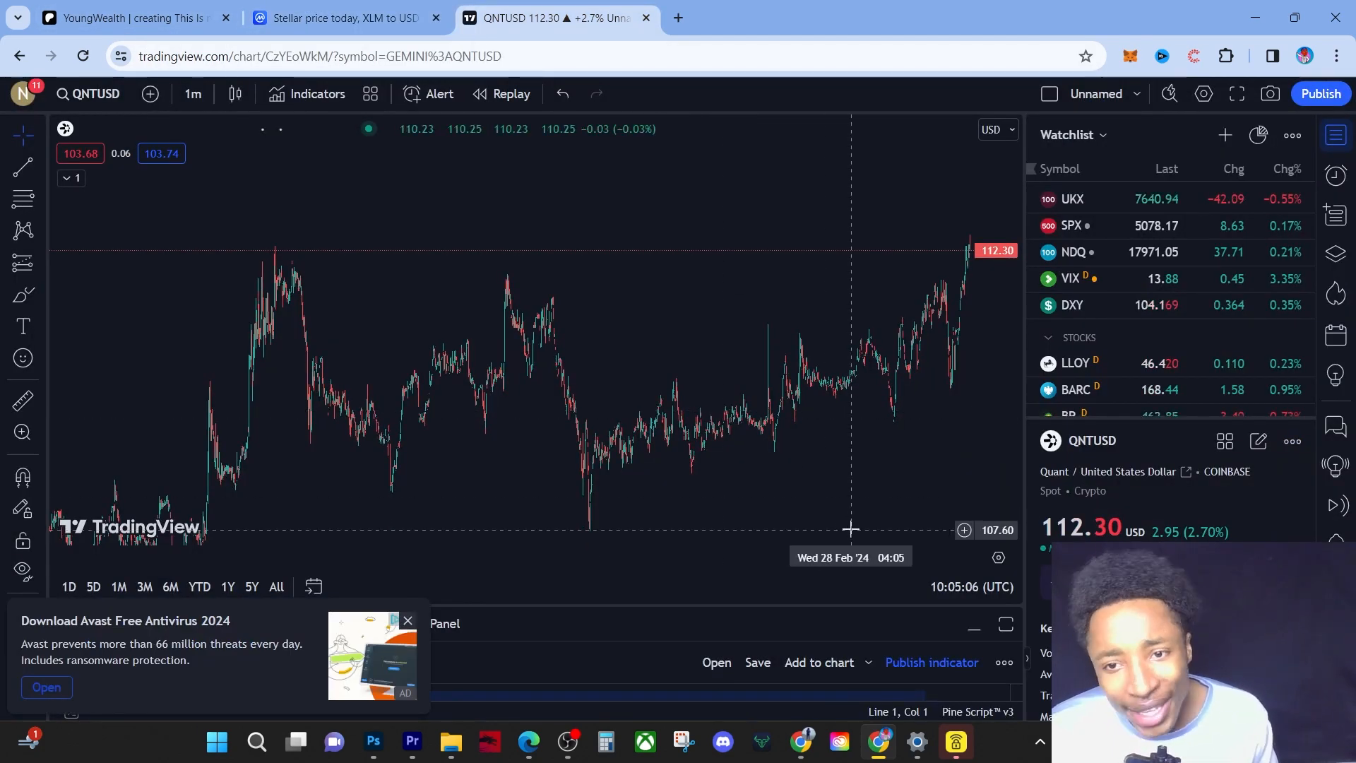